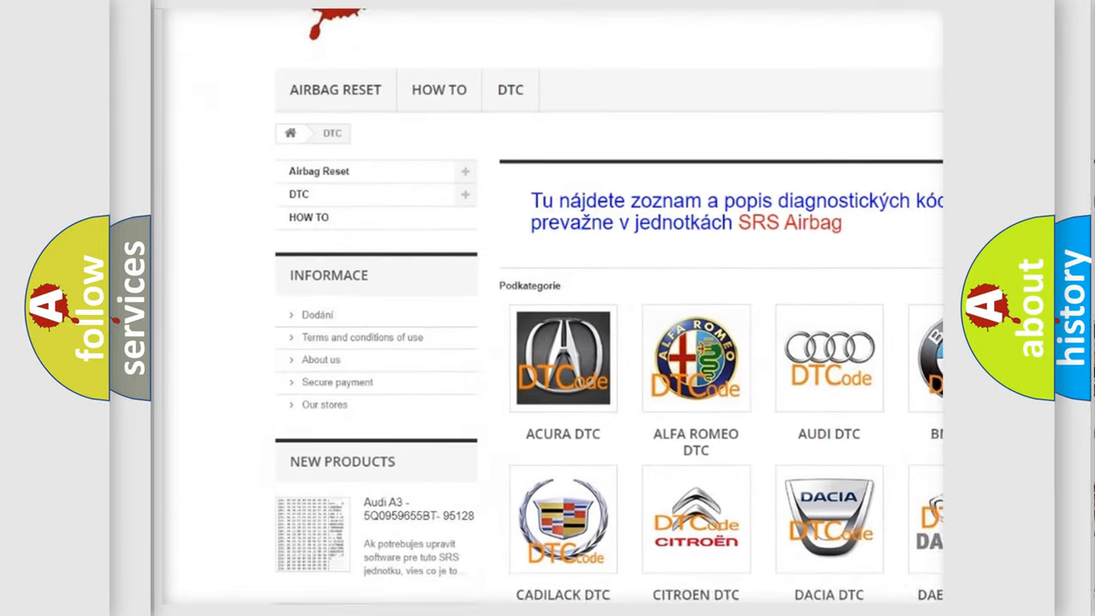
pyautogui.scroll(-3)
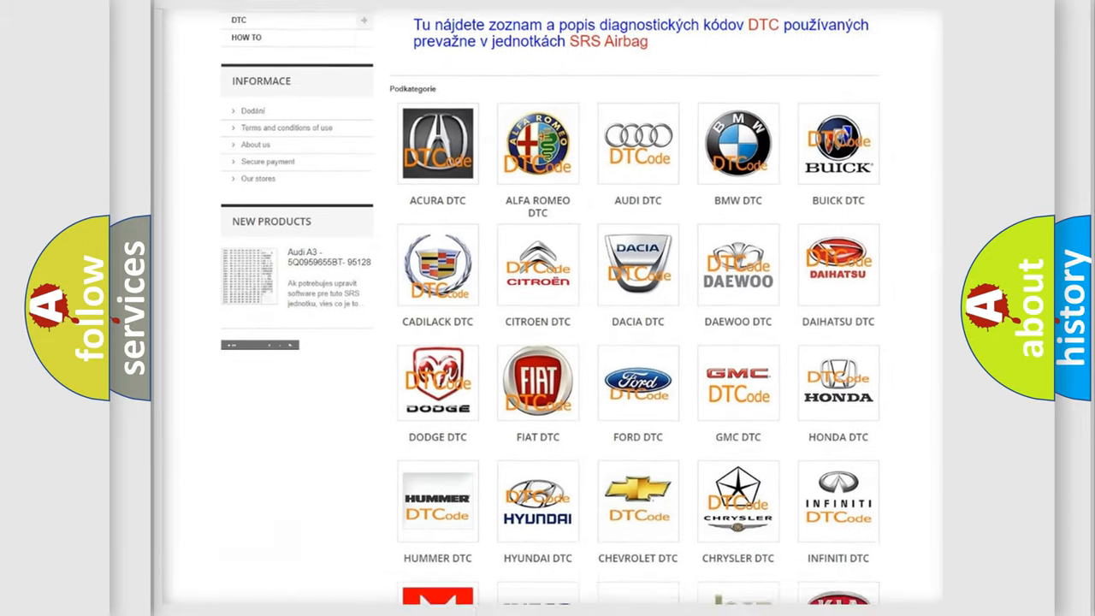
pyautogui.scroll(-3)
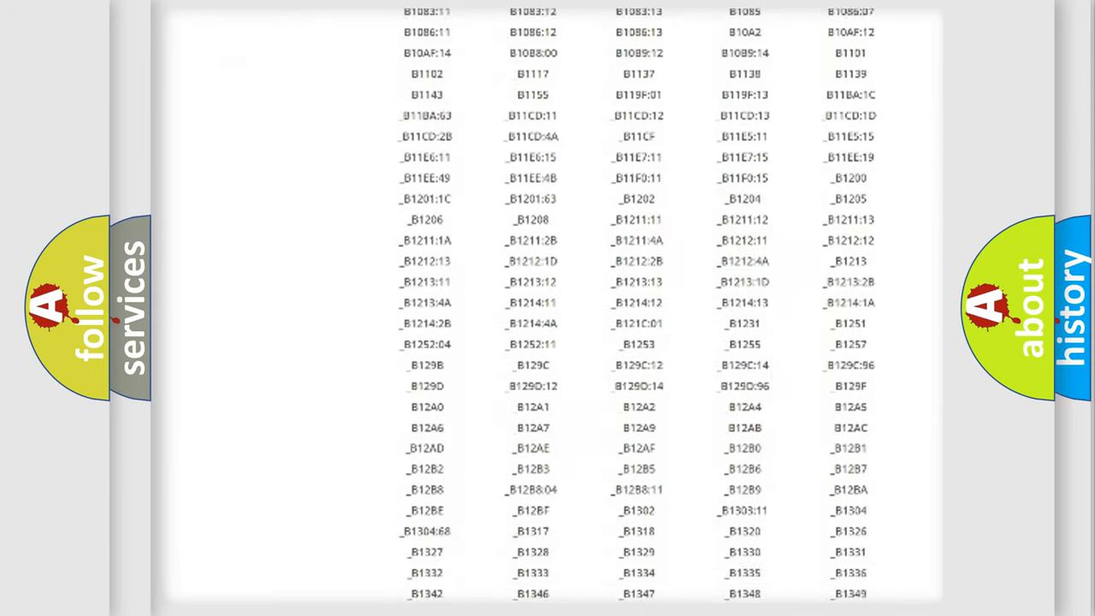
pyautogui.scroll(-3)
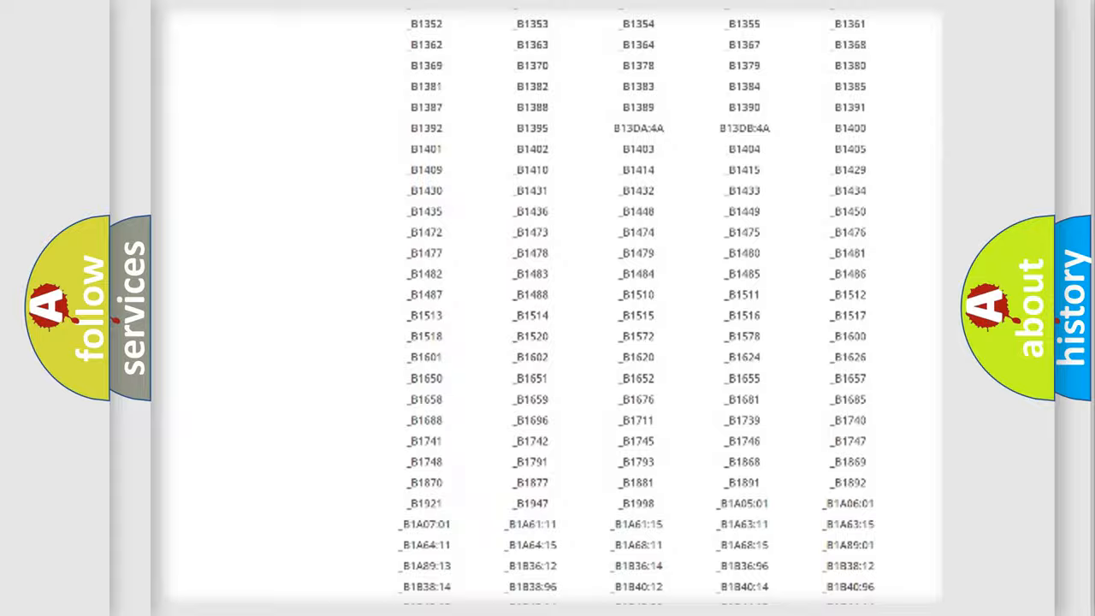
pyautogui.scroll(3)
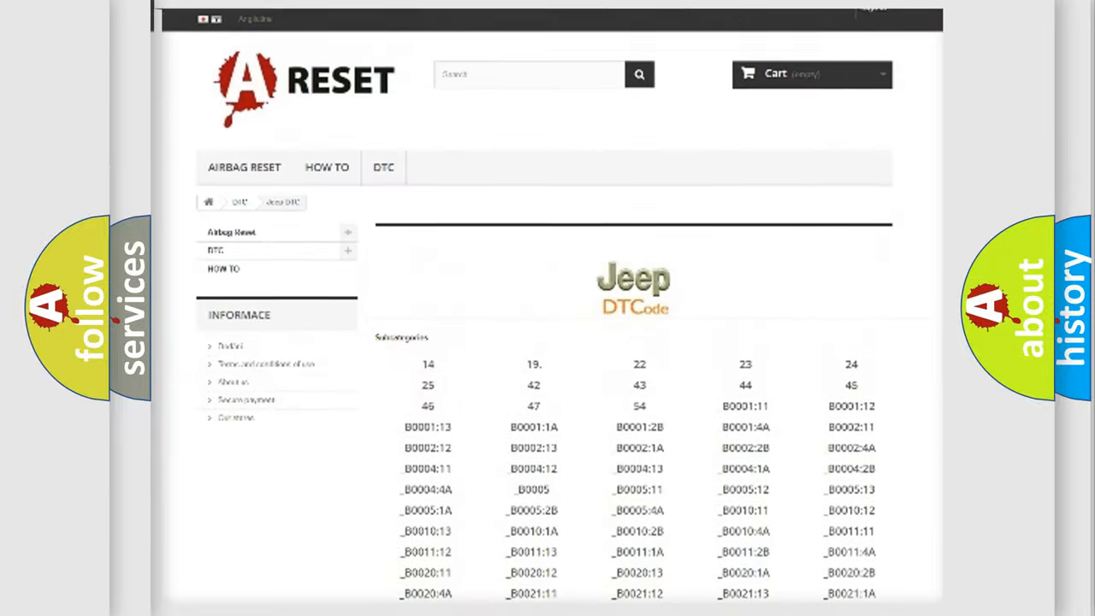